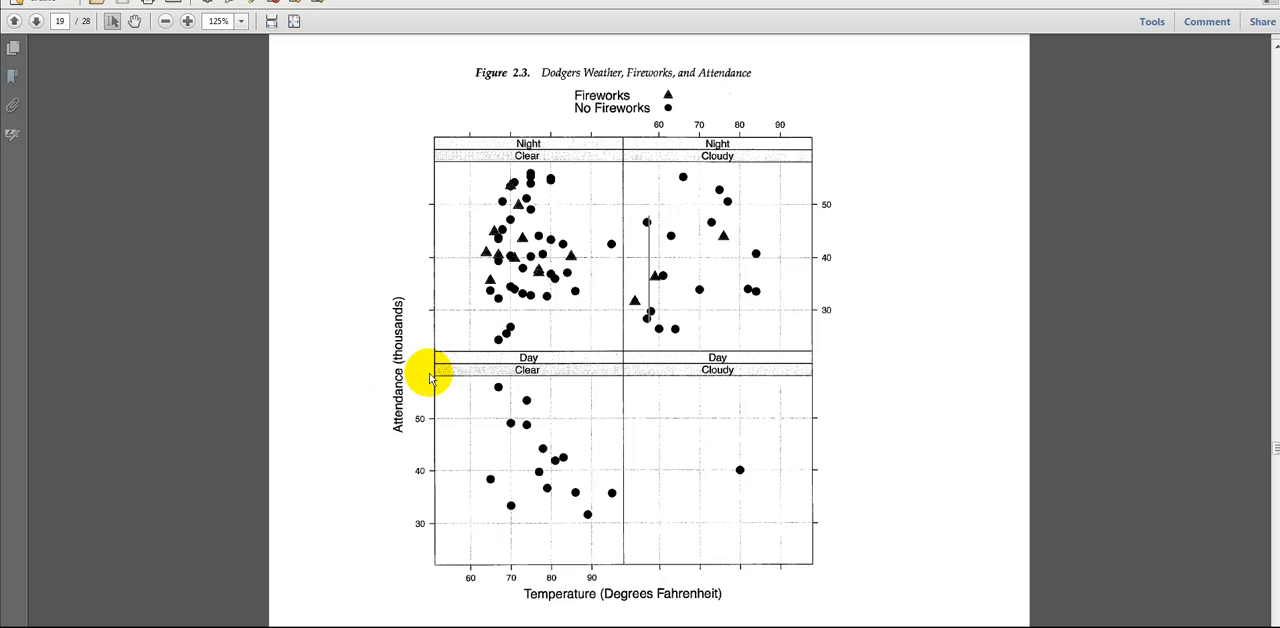
{"action": "mouse_move", "coordinate": [516, 380]}
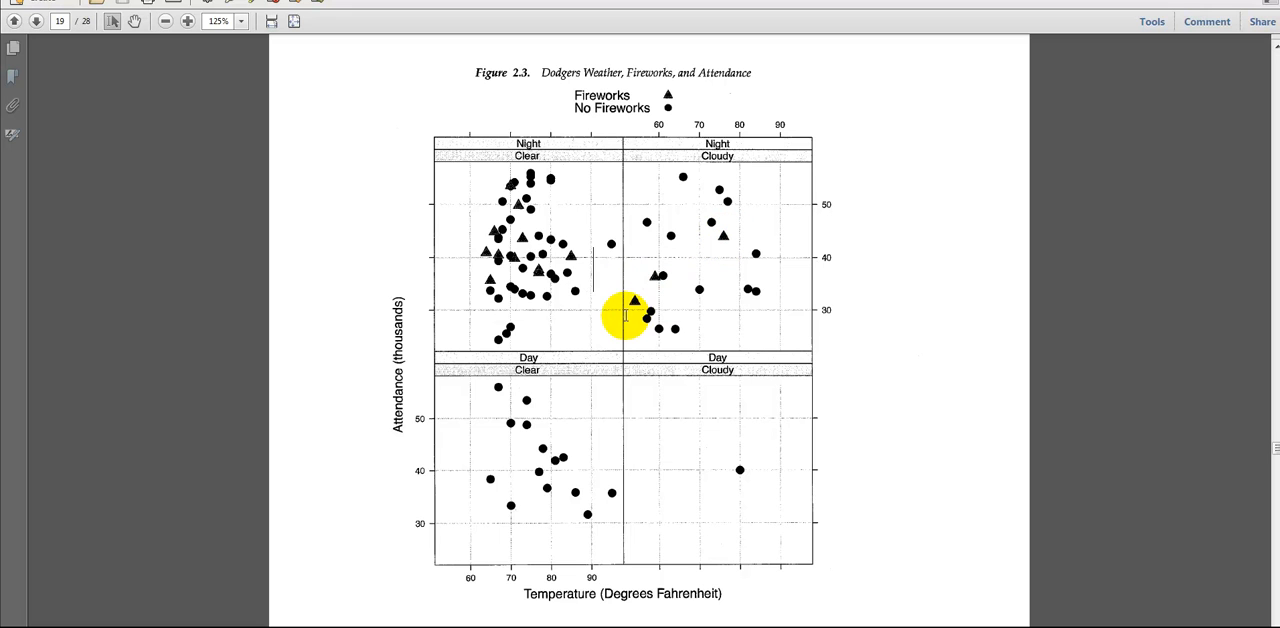
{"action": "mouse_move", "coordinate": [724, 232]}
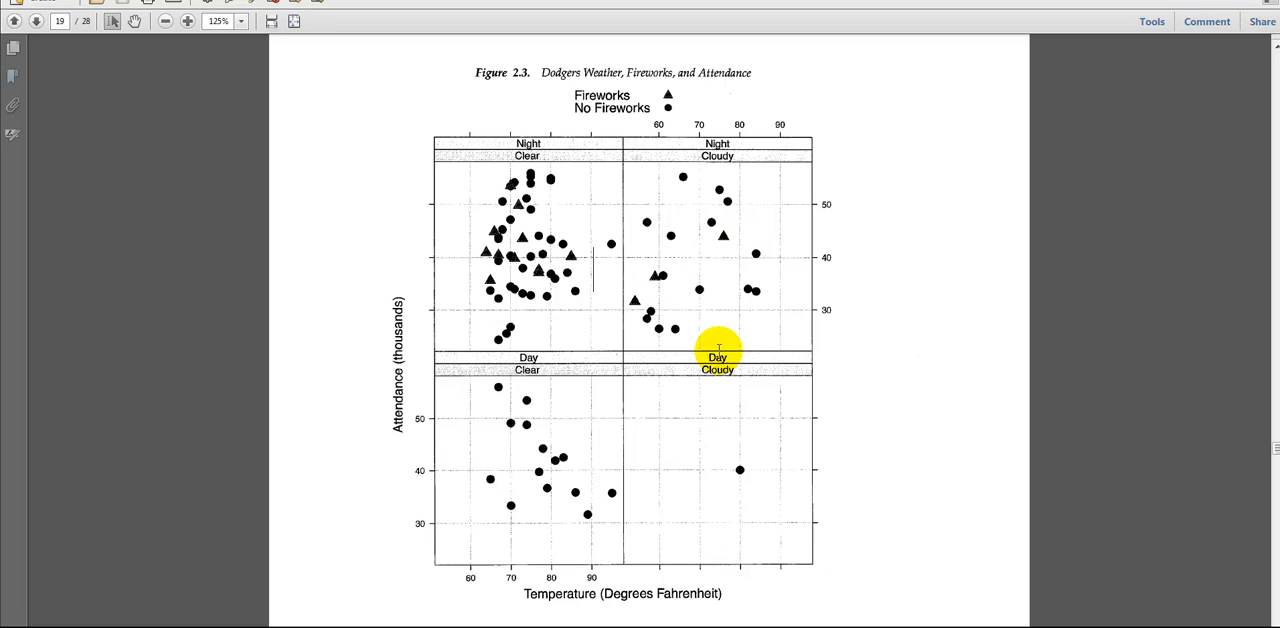
{"action": "mouse_move", "coordinate": [736, 160]}
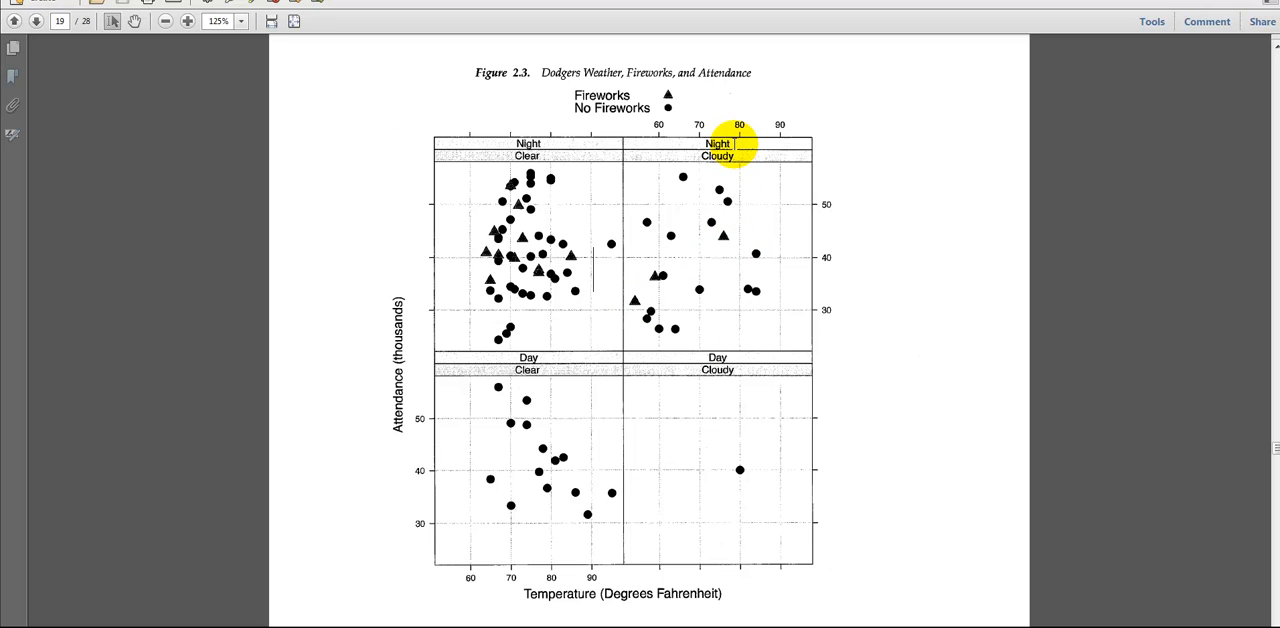
Step: Highlight the Cloudy label of the night panel in the conditioned scatterplot
{"action": "double_click", "coordinate": [720, 144]}
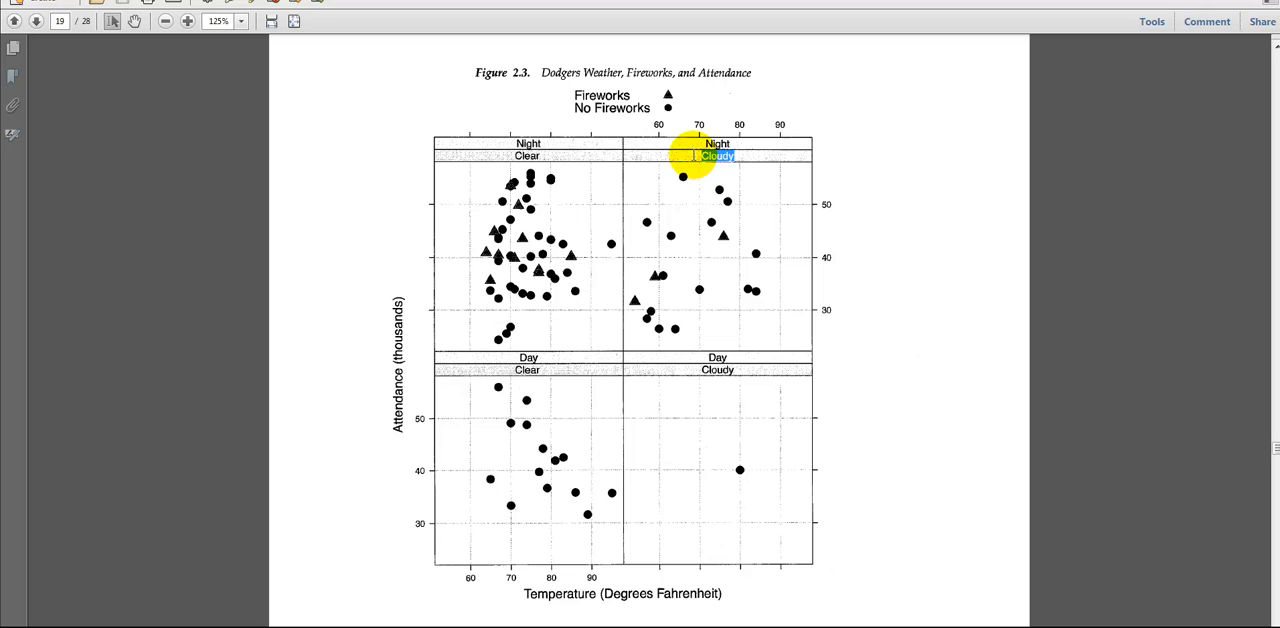
{"action": "mouse_move", "coordinate": [692, 160]}
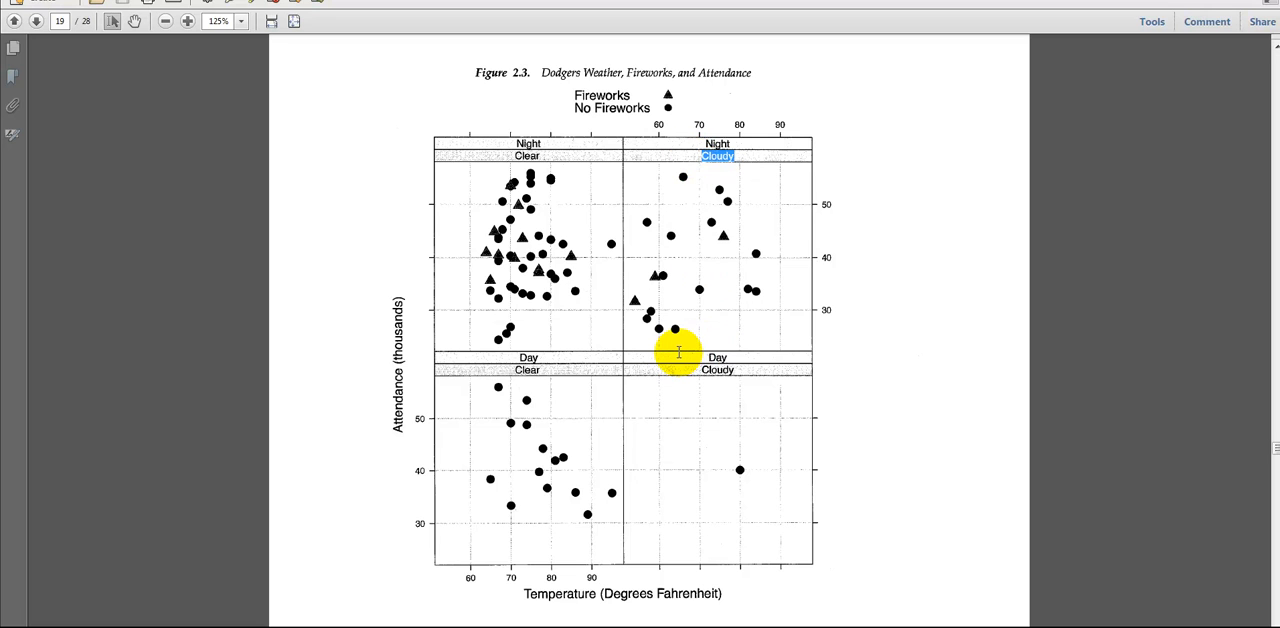
{"action": "mouse_move", "coordinate": [784, 350]}
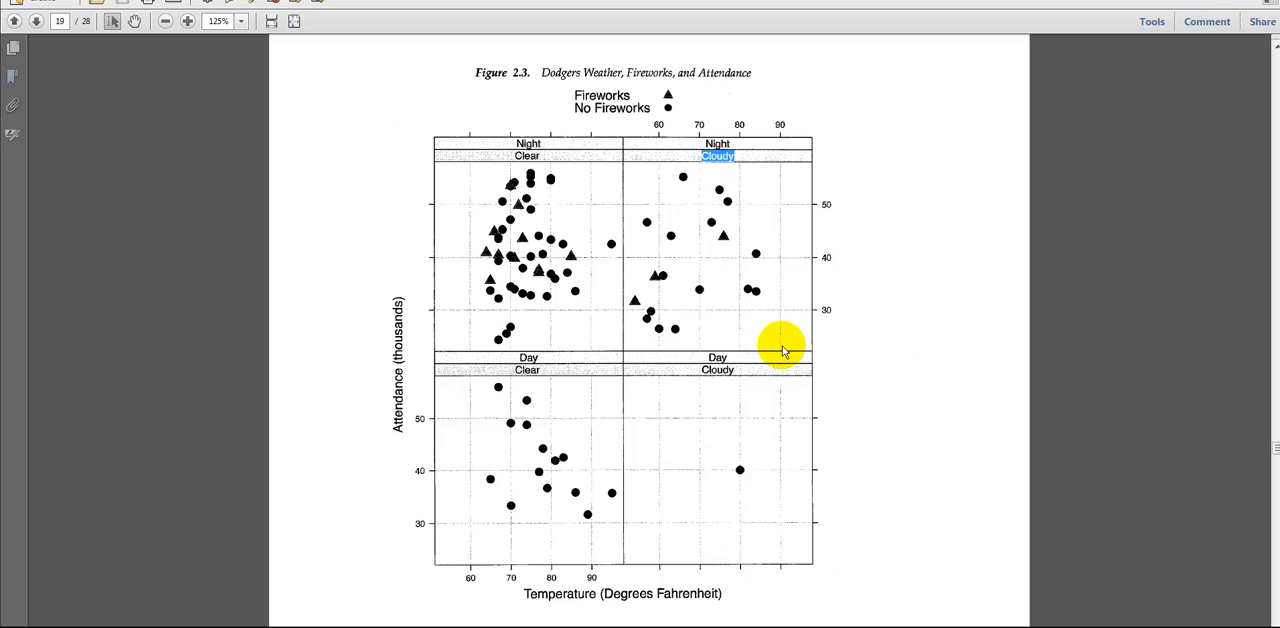
{"action": "mouse_move", "coordinate": [768, 260]}
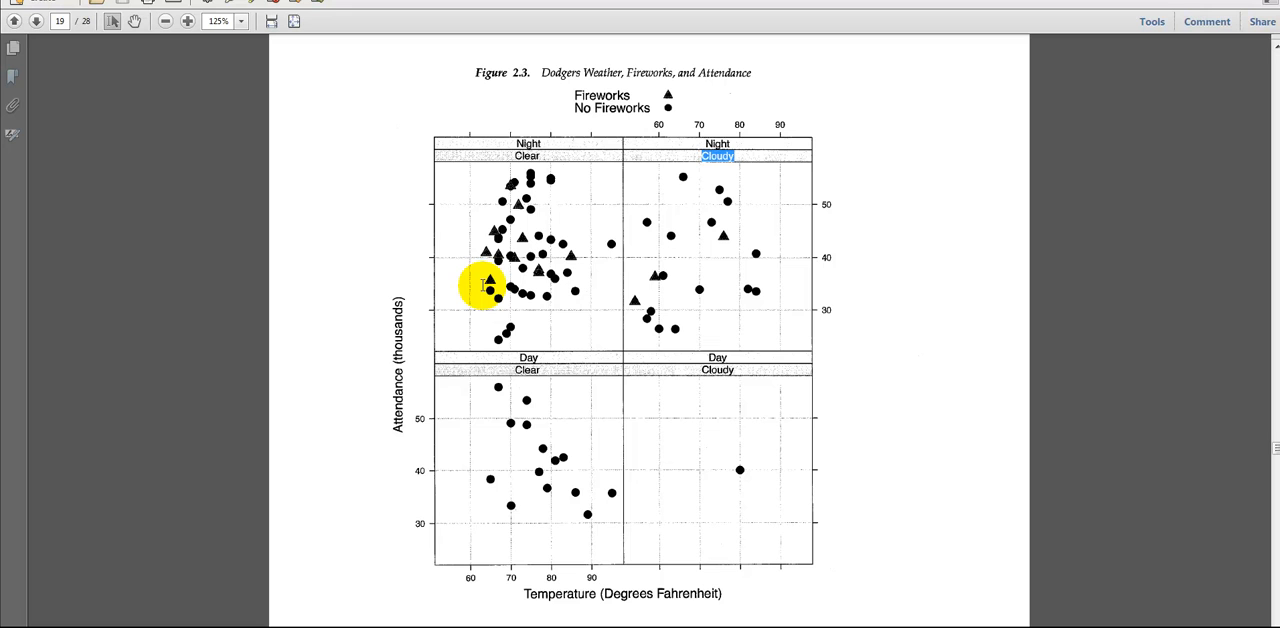
{"action": "mouse_move", "coordinate": [556, 228]}
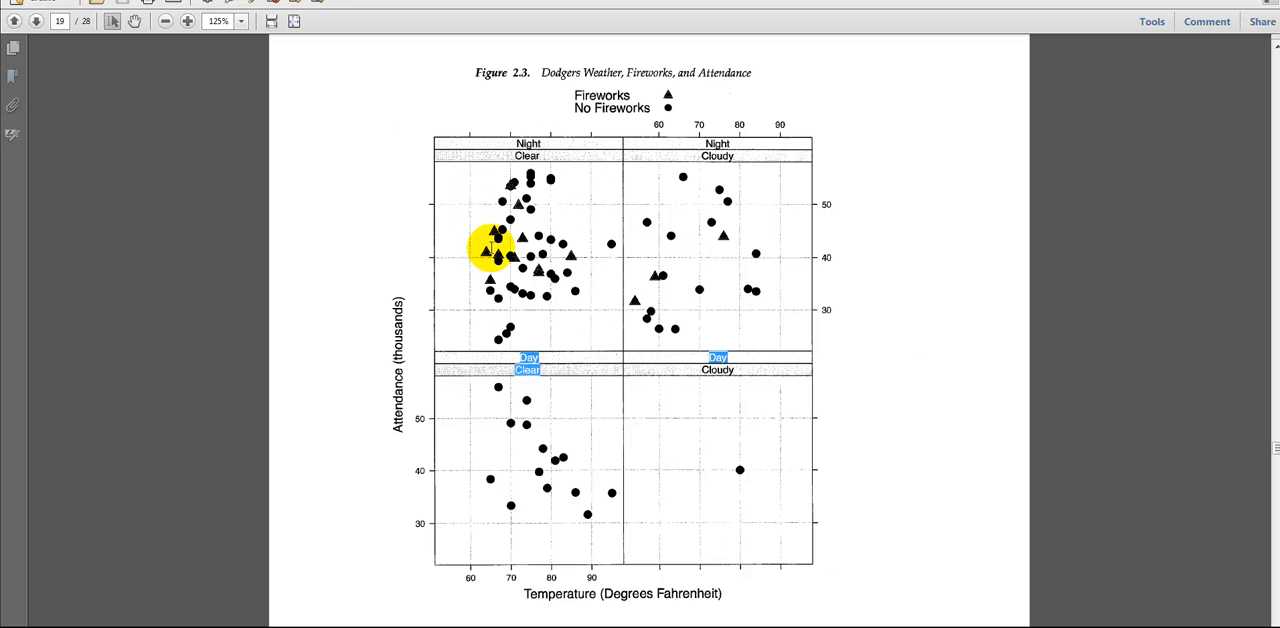
{"action": "mouse_move", "coordinate": [548, 150]}
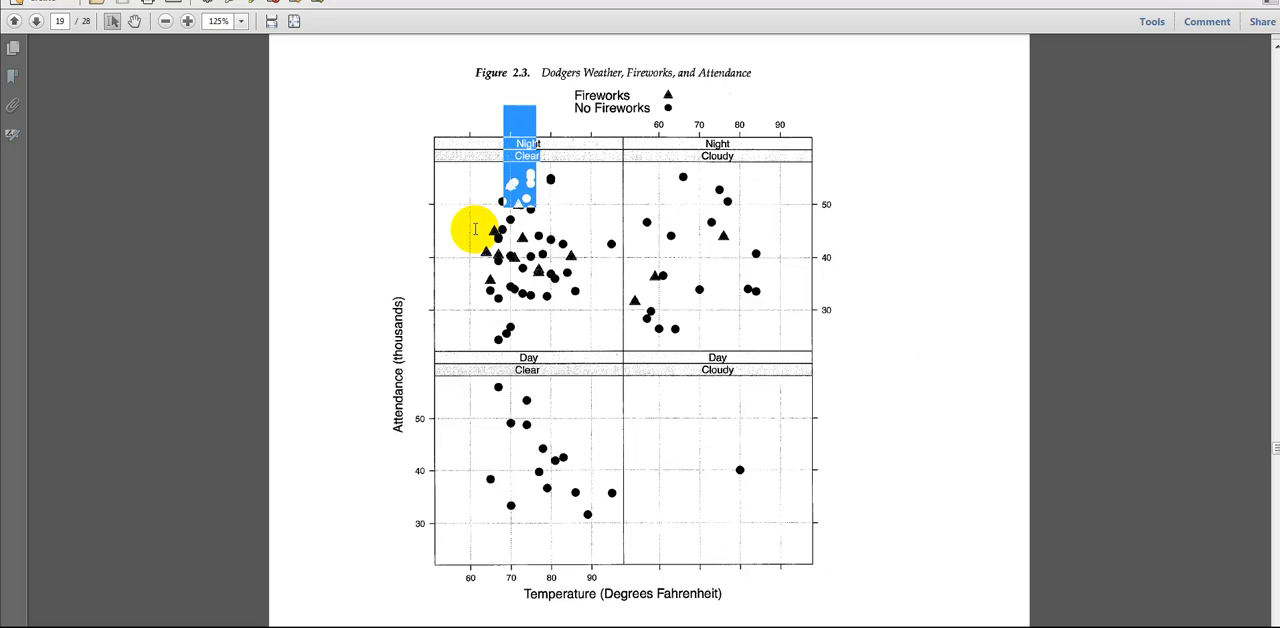
{"action": "mouse_move", "coordinate": [536, 172]}
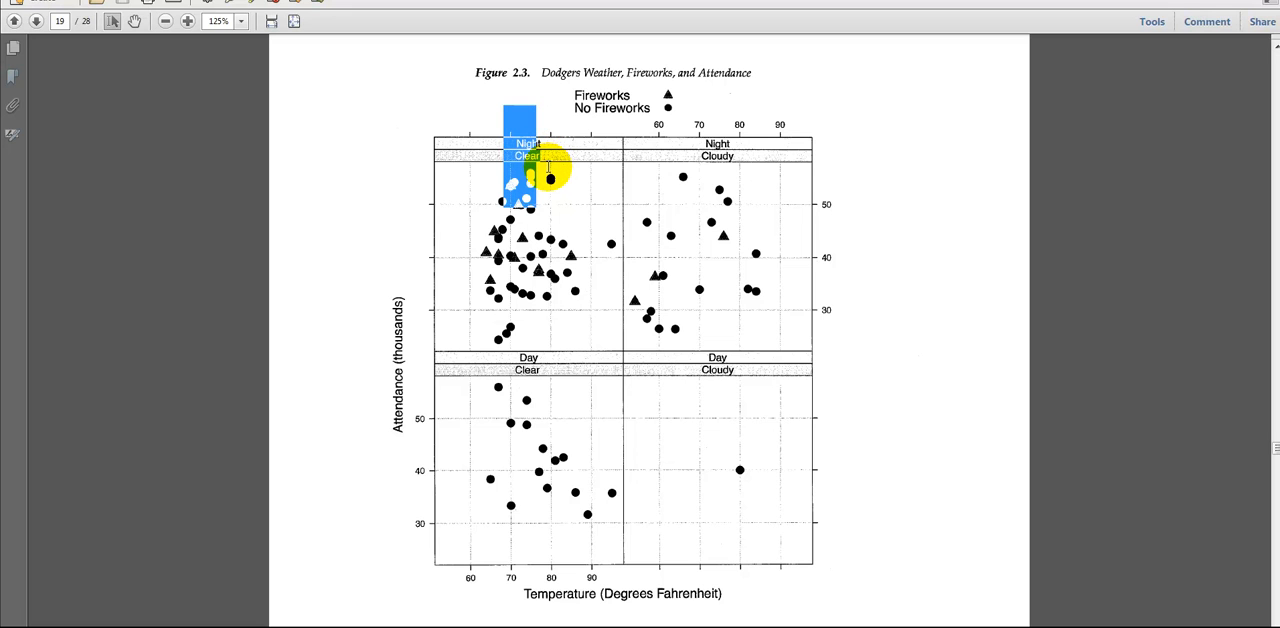
{"action": "mouse_move", "coordinate": [564, 168]}
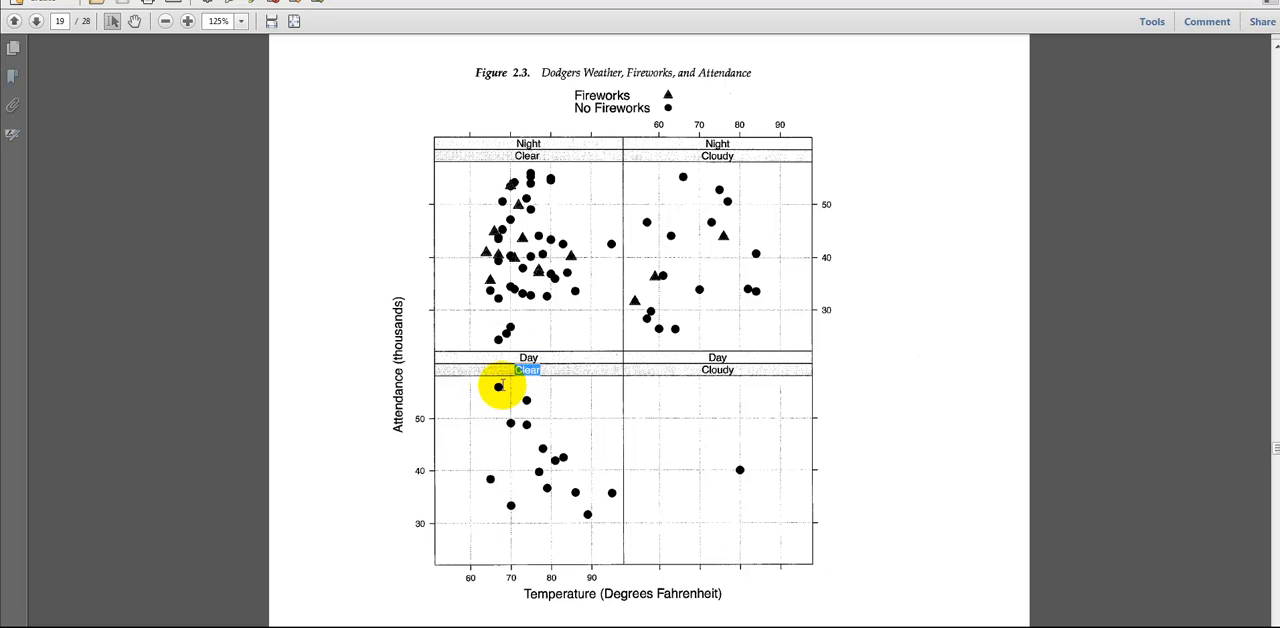
{"action": "mouse_move", "coordinate": [532, 580]}
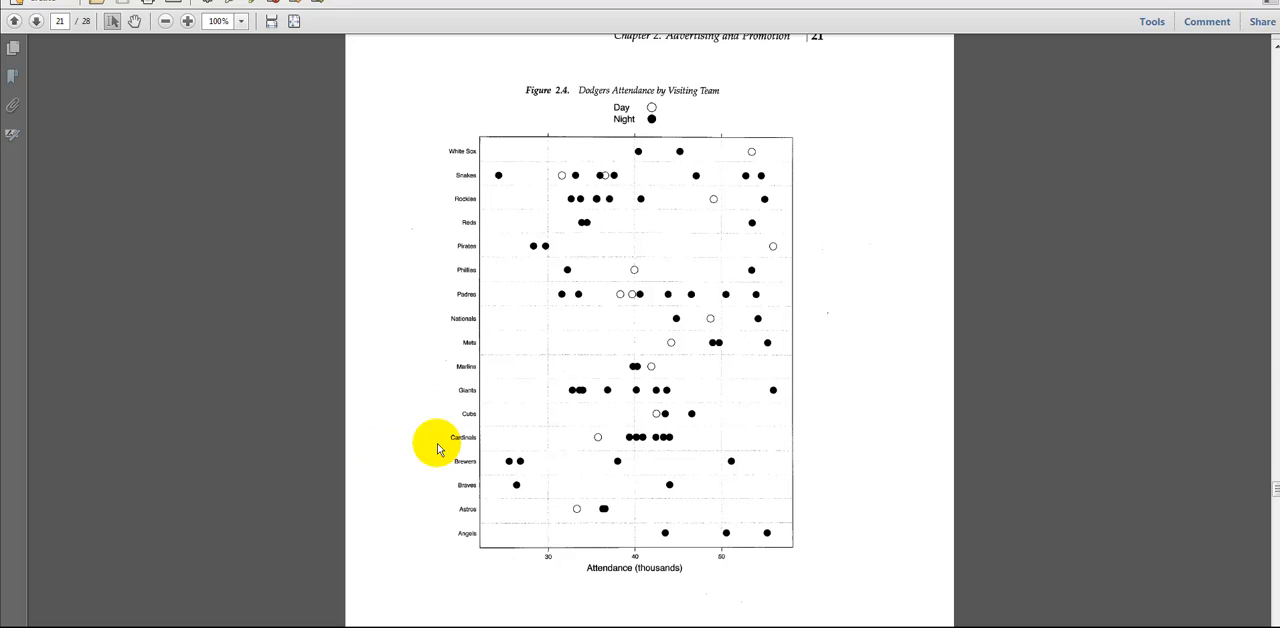
{"action": "mouse_move", "coordinate": [442, 364]}
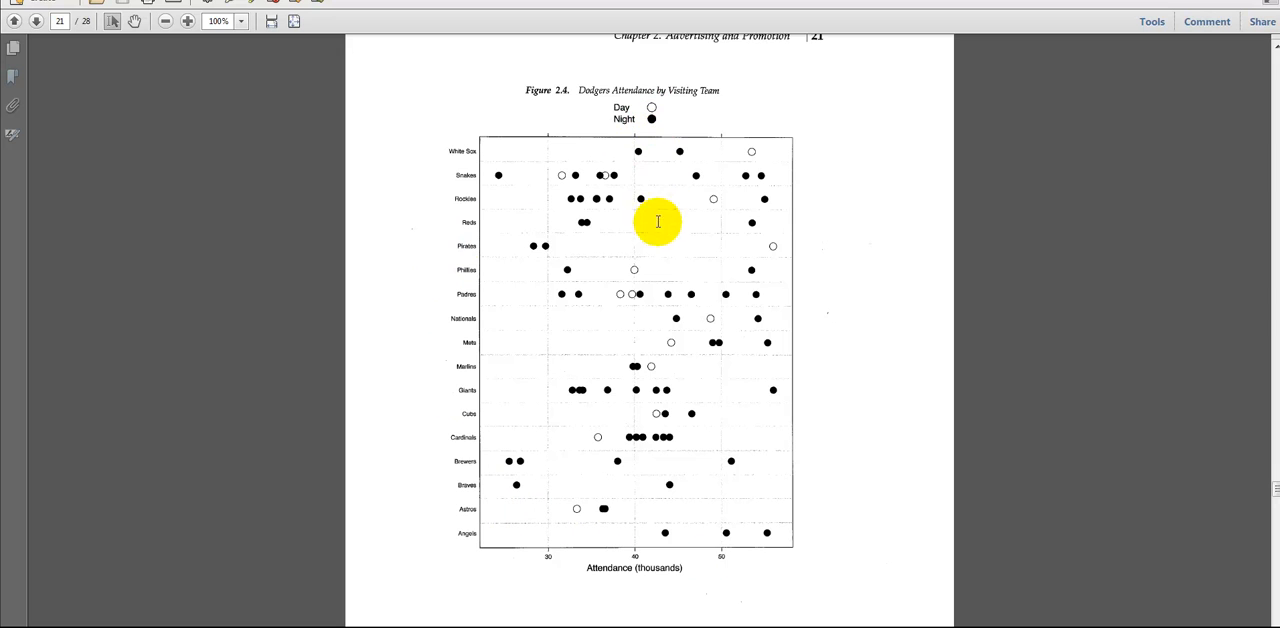
{"action": "left_click", "coordinate": [184, 26]}
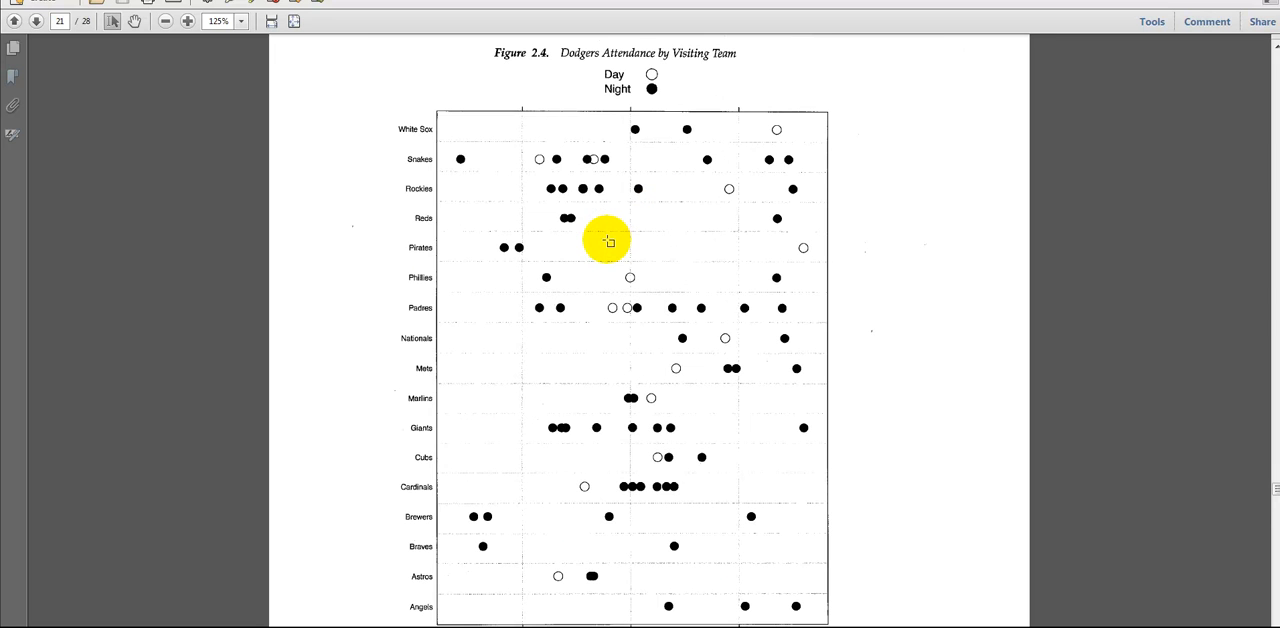
{"action": "mouse_move", "coordinate": [492, 426]}
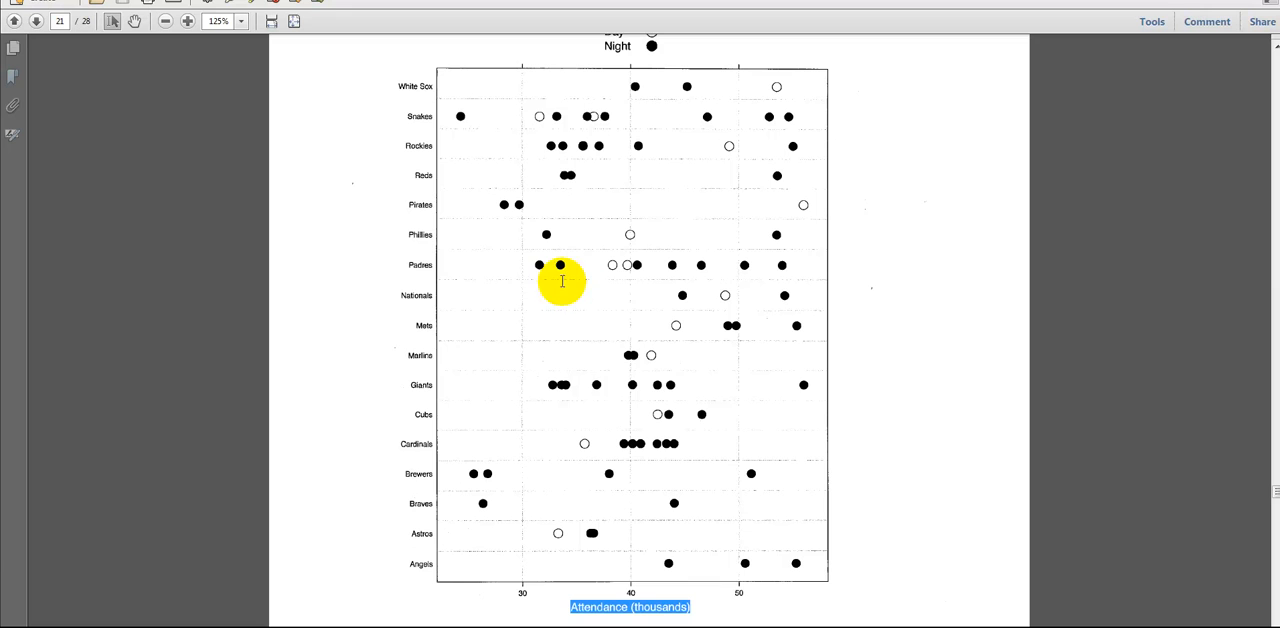
{"action": "mouse_move", "coordinate": [408, 270]}
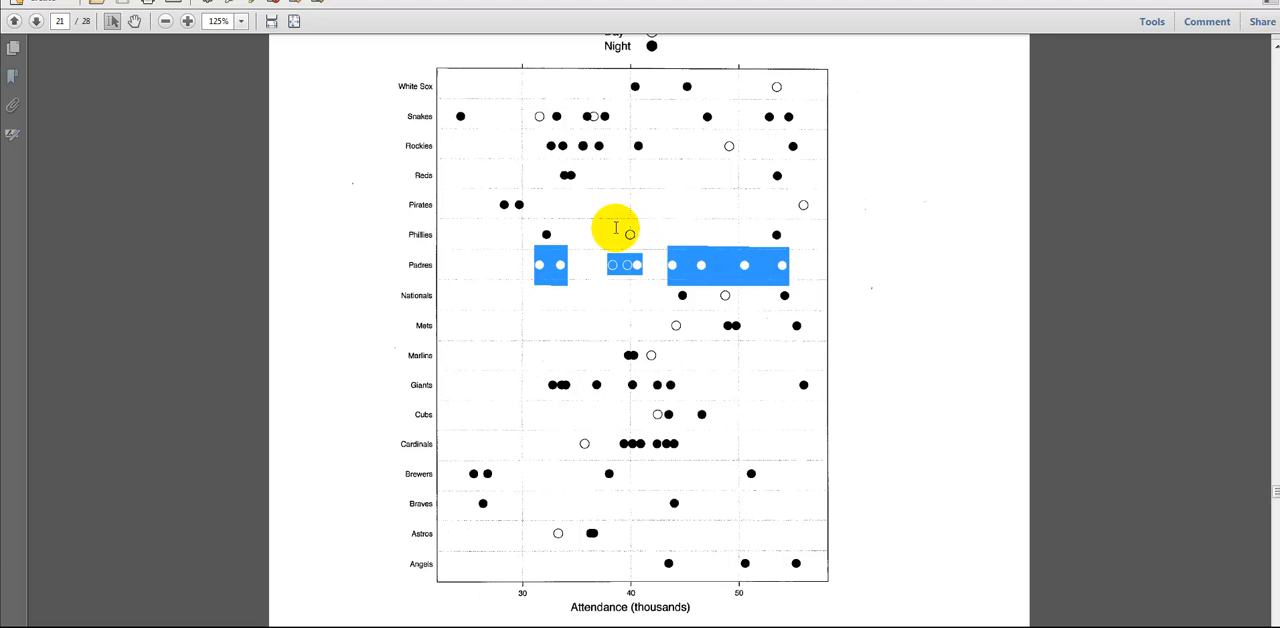
{"action": "mouse_move", "coordinate": [588, 180]}
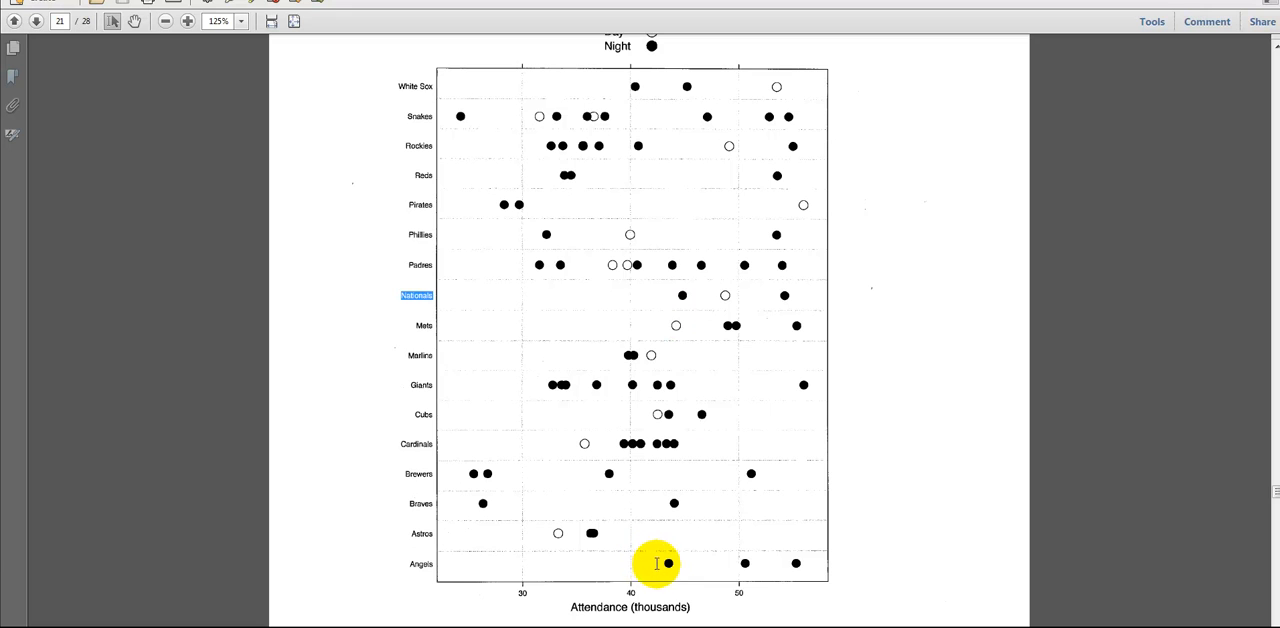
{"action": "mouse_move", "coordinate": [796, 568]}
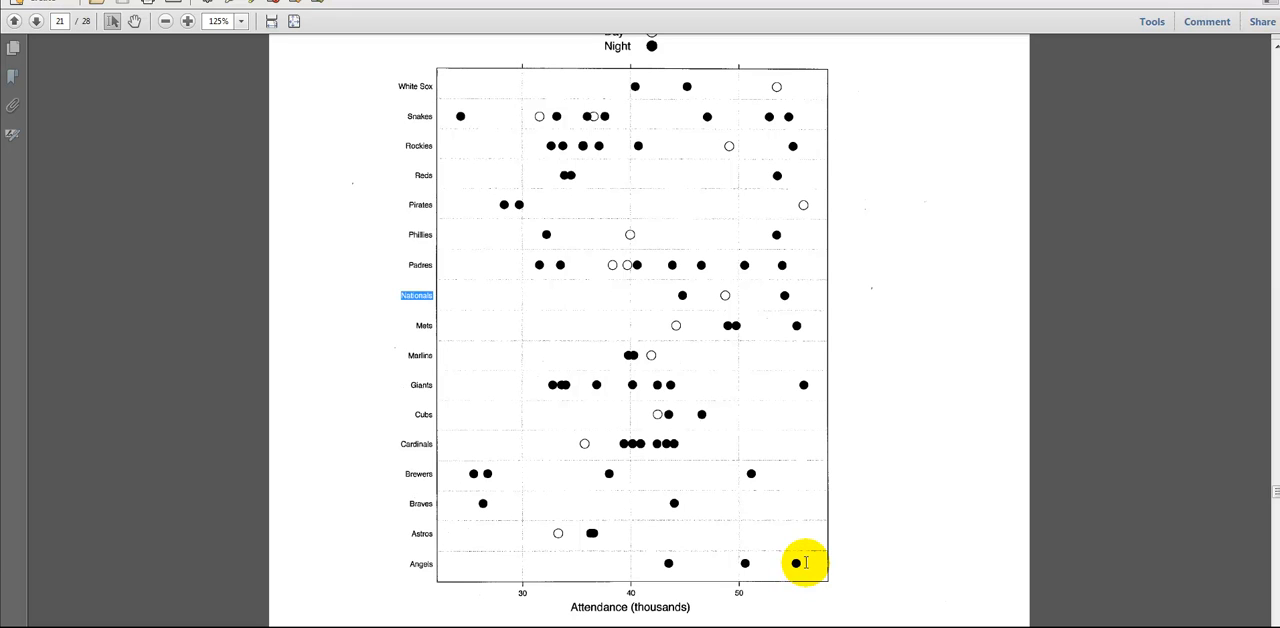
{"action": "mouse_move", "coordinate": [800, 544]}
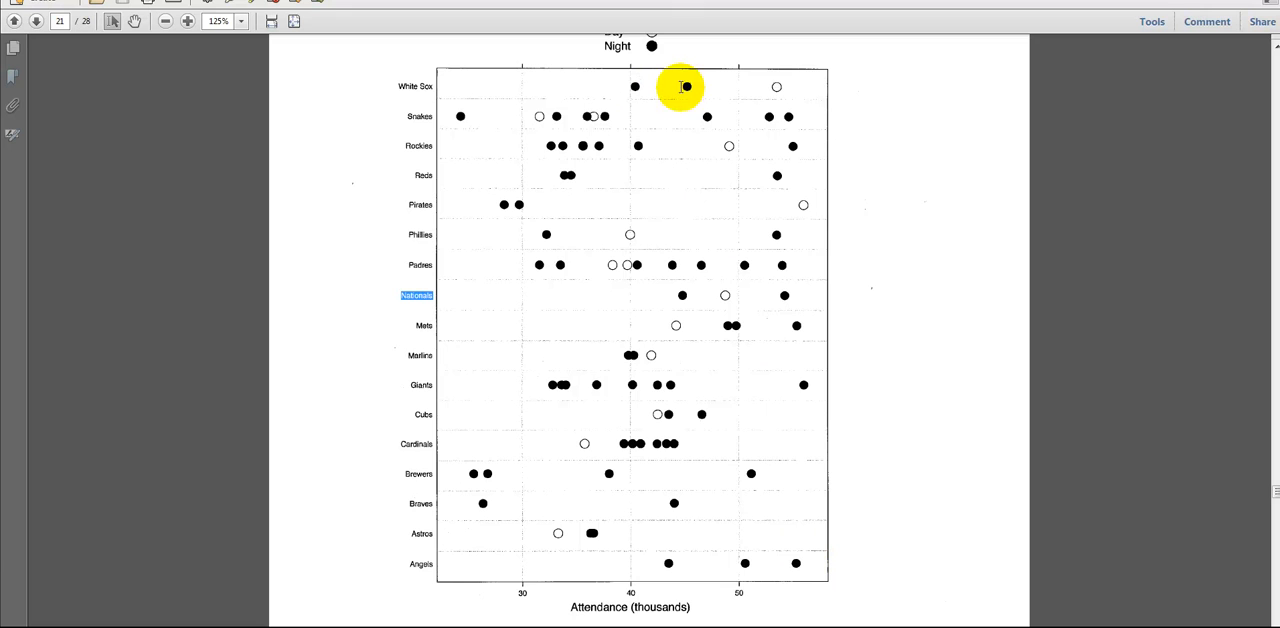
{"action": "mouse_move", "coordinate": [794, 92]}
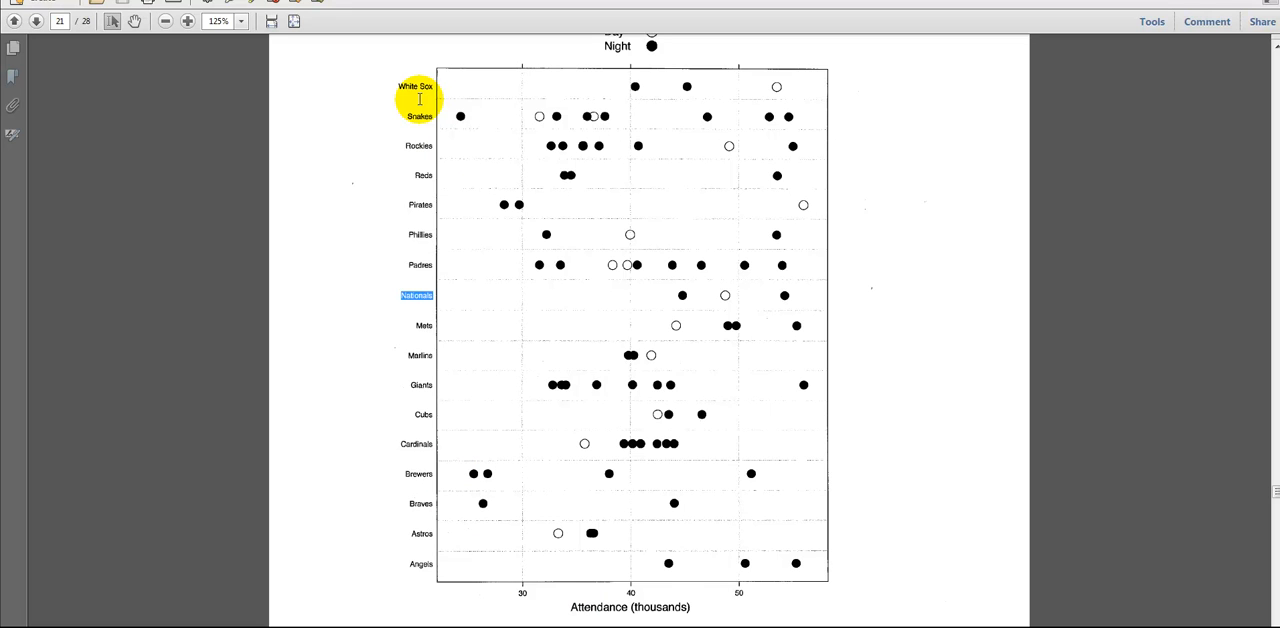
{"action": "mouse_move", "coordinate": [412, 140]}
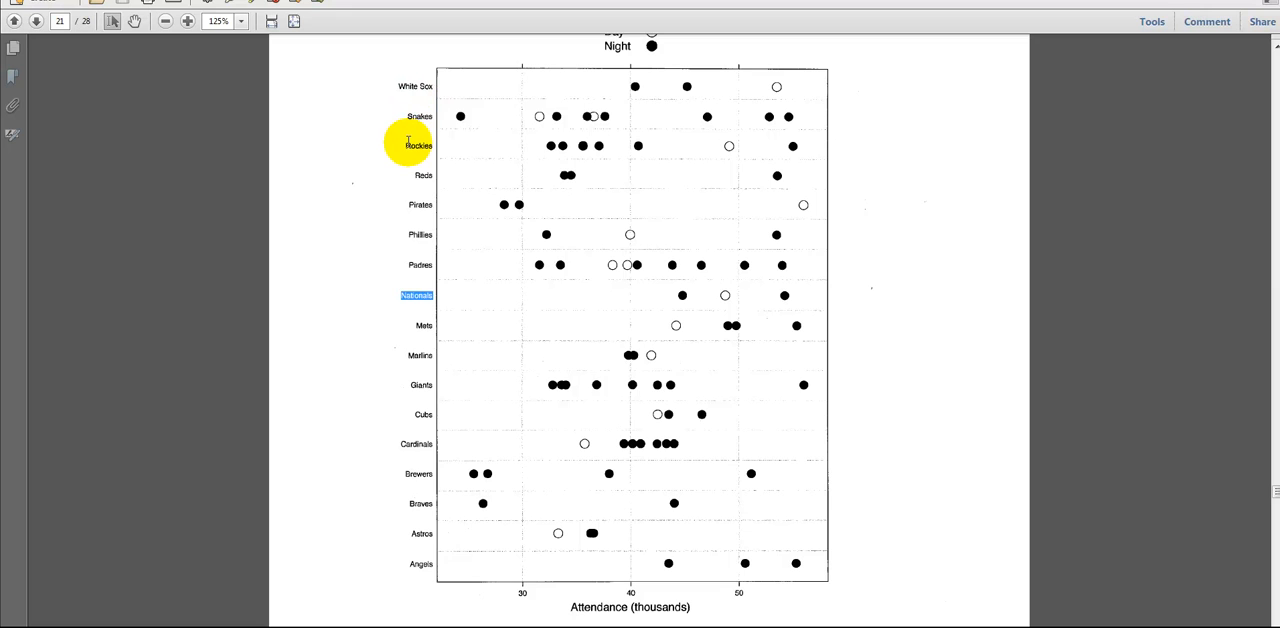
{"action": "mouse_move", "coordinate": [392, 80]}
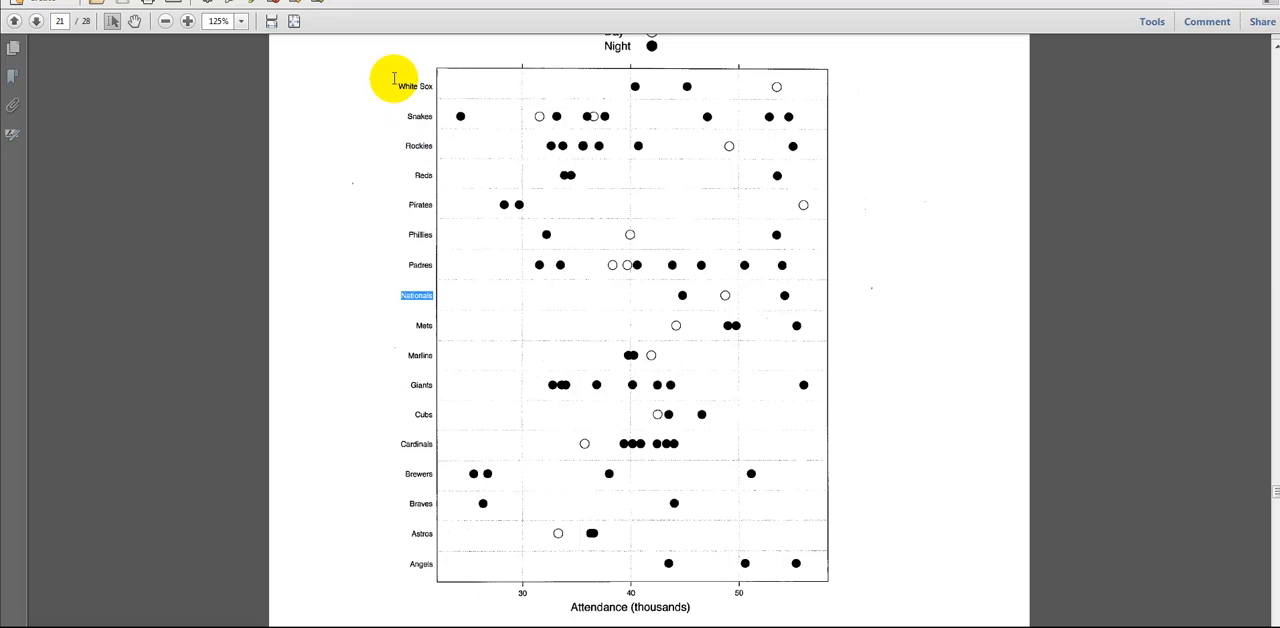
{"action": "left_click", "coordinate": [416, 82]}
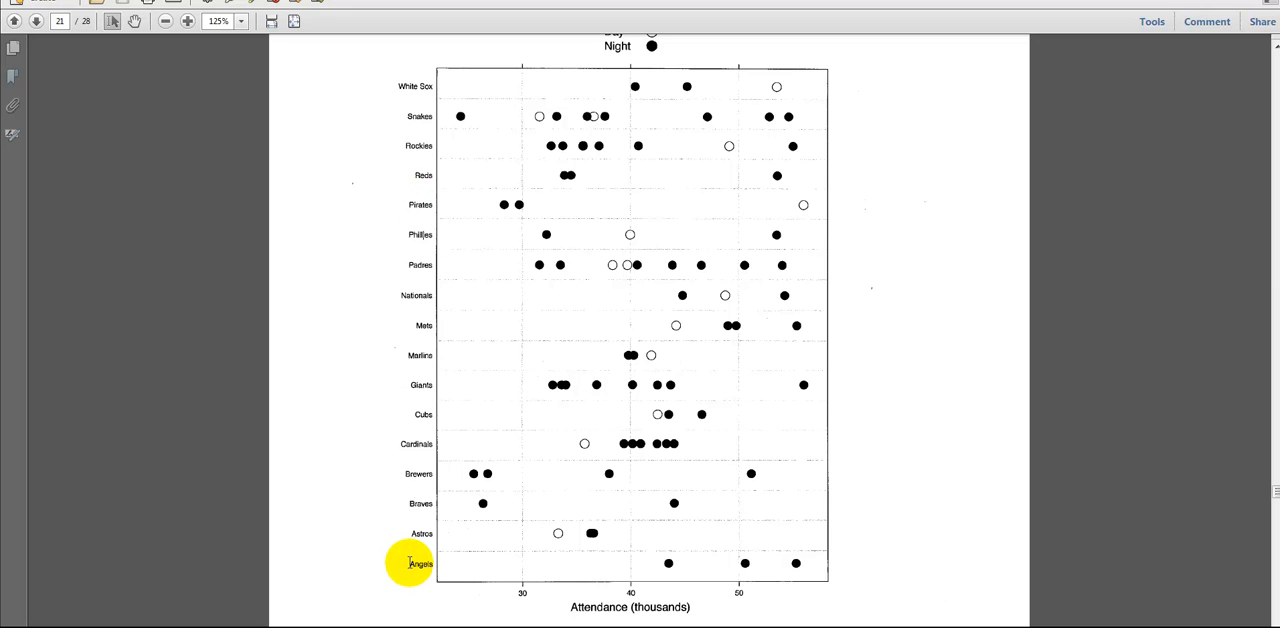
{"action": "mouse_move", "coordinate": [664, 500]}
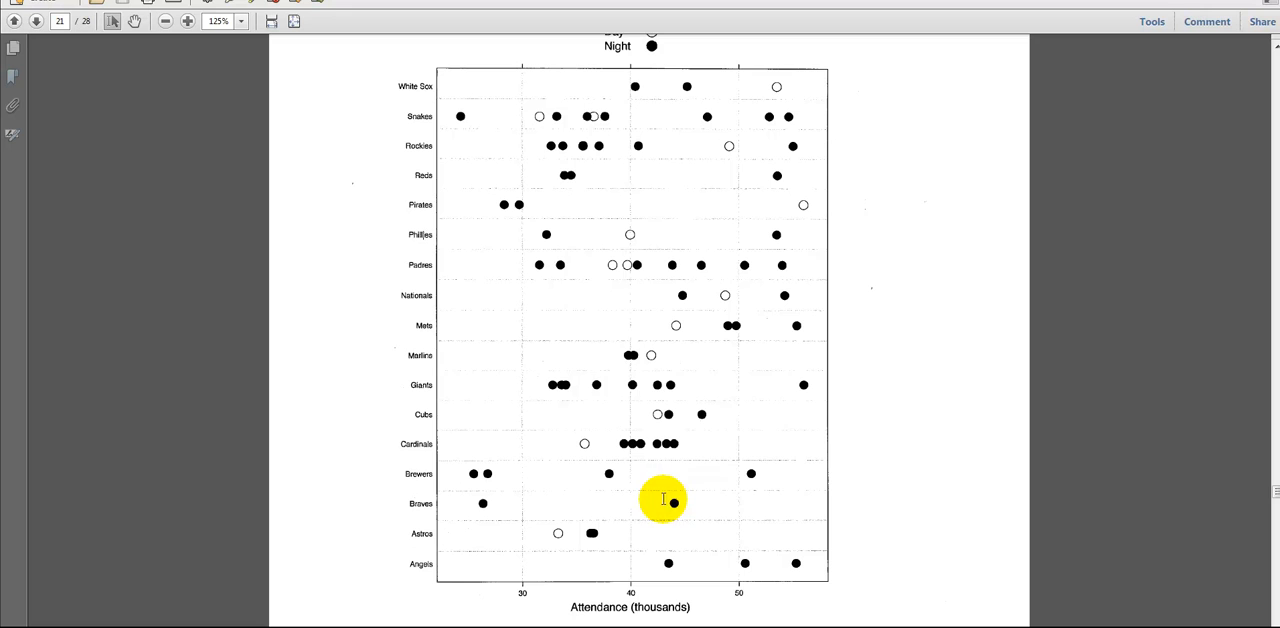
{"action": "mouse_move", "coordinate": [756, 302]}
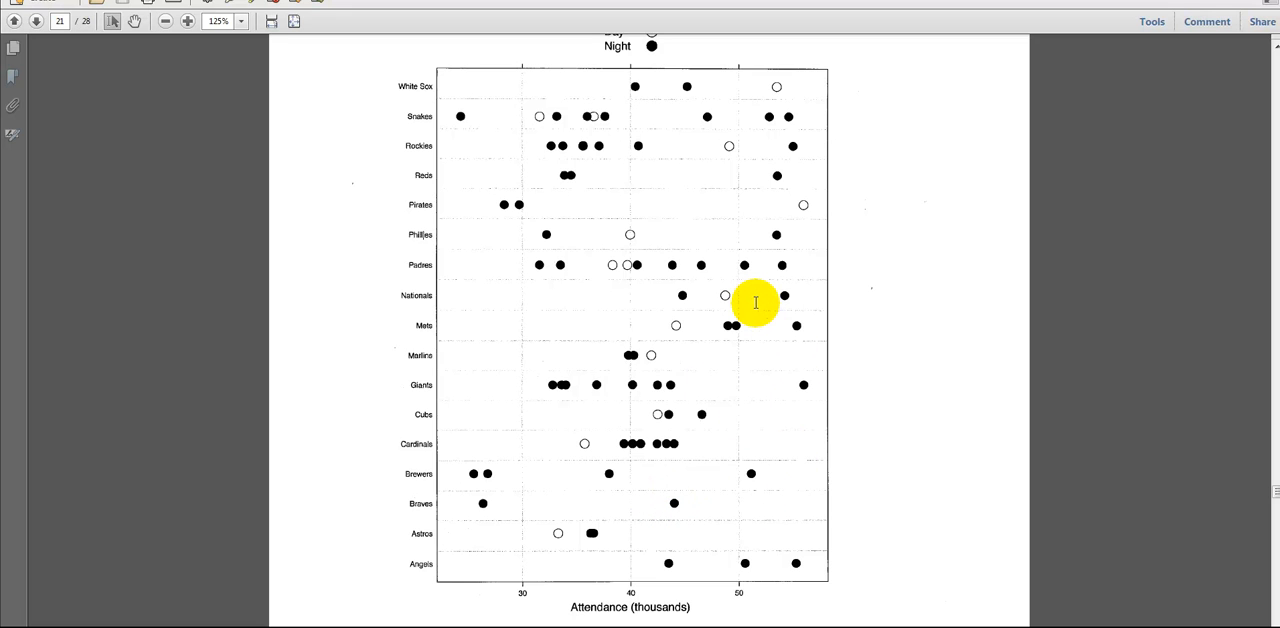
{"action": "mouse_move", "coordinate": [466, 232]}
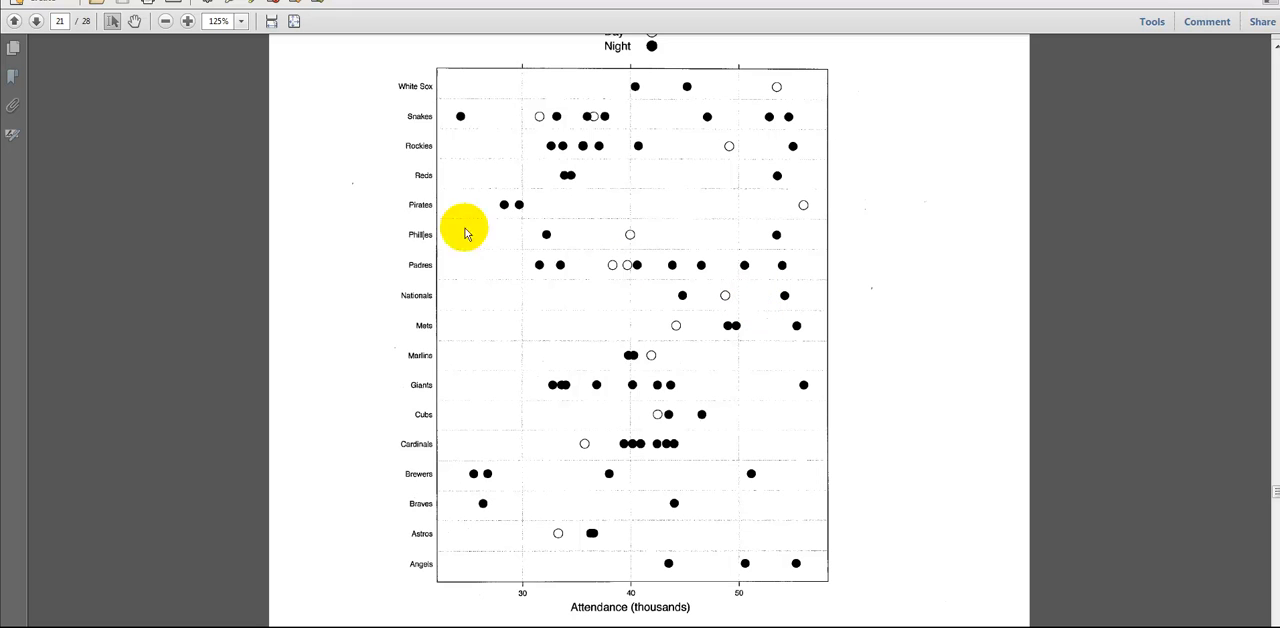
{"action": "mouse_move", "coordinate": [432, 204]}
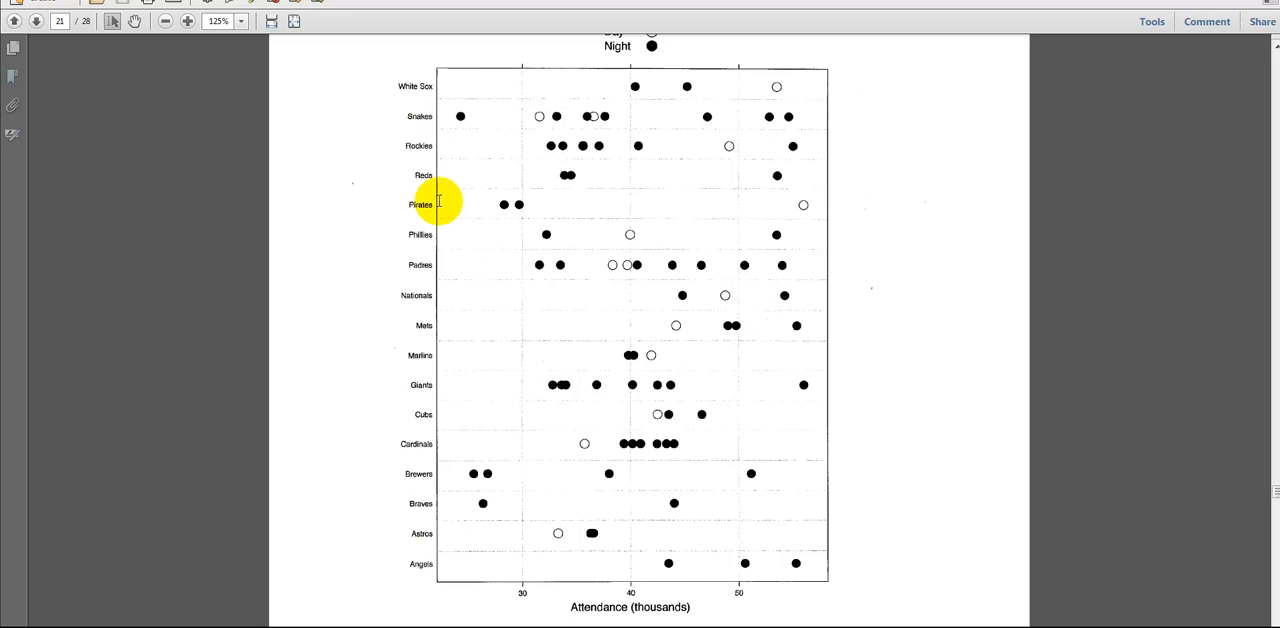
{"action": "mouse_move", "coordinate": [430, 376]}
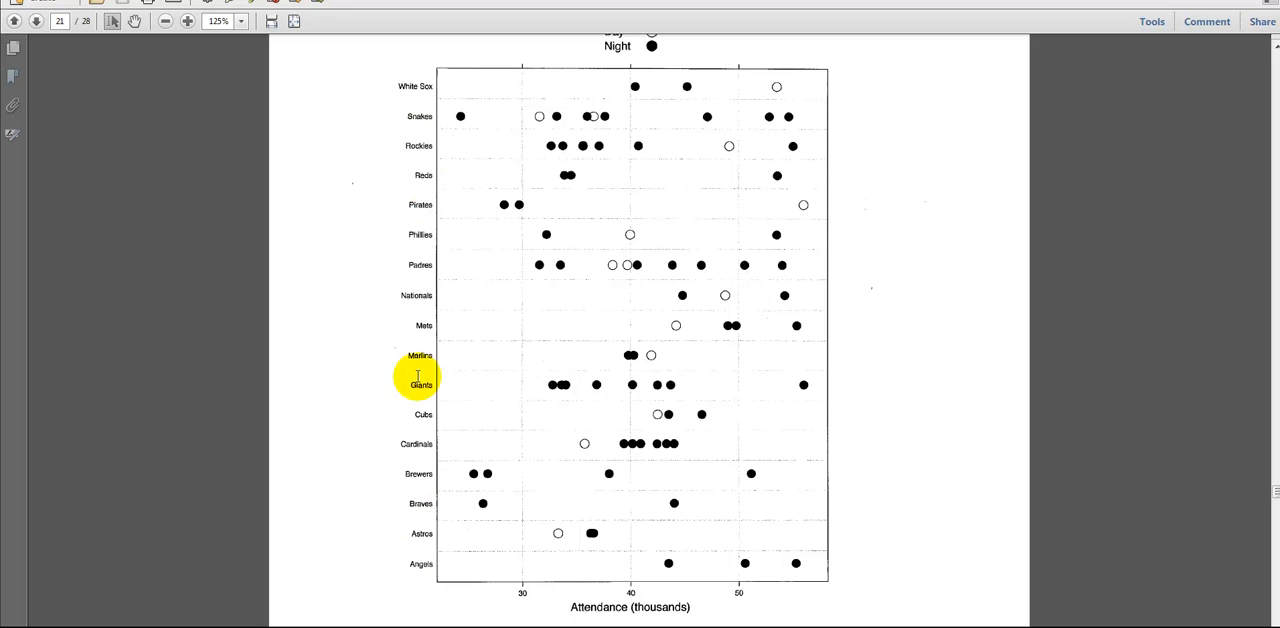
{"action": "mouse_move", "coordinate": [420, 100]}
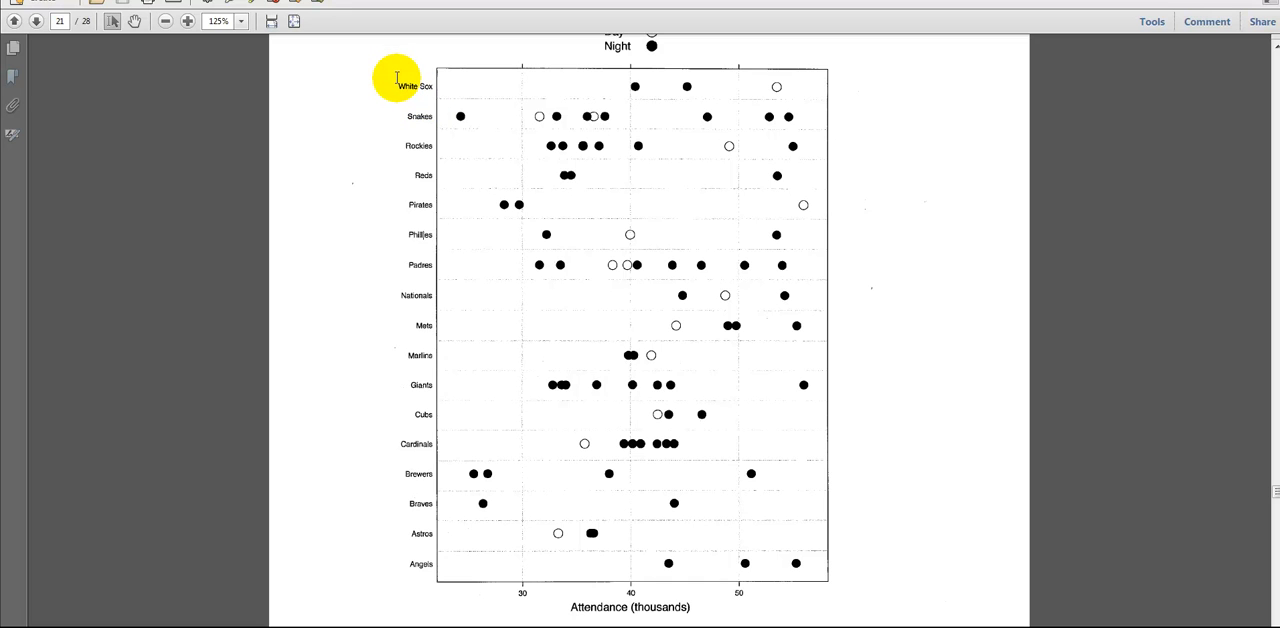
{"action": "mouse_move", "coordinate": [418, 88]}
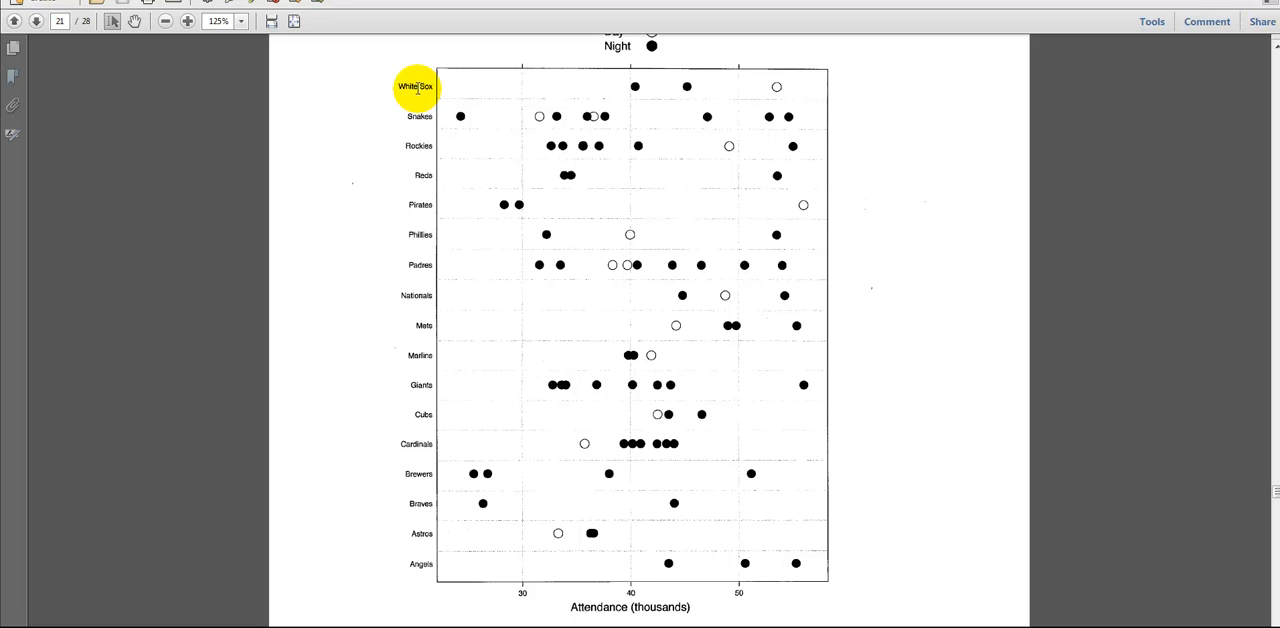
{"action": "mouse_move", "coordinate": [412, 76]}
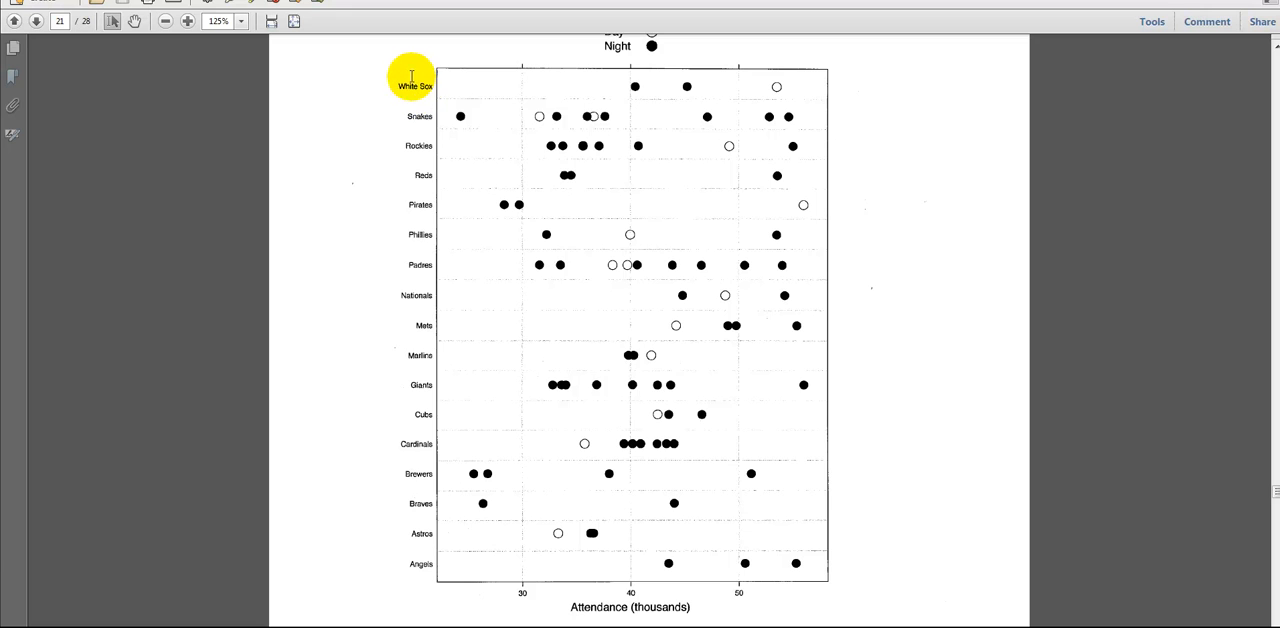
{"action": "double_click", "coordinate": [416, 86]}
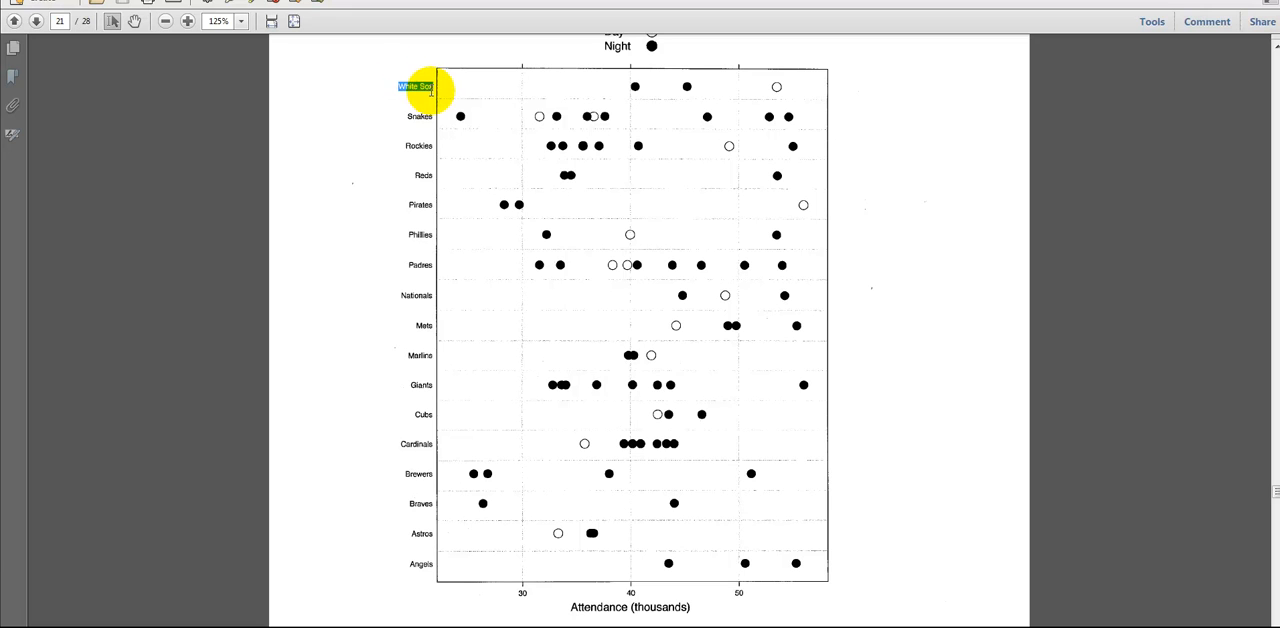
{"action": "mouse_move", "coordinate": [496, 208]}
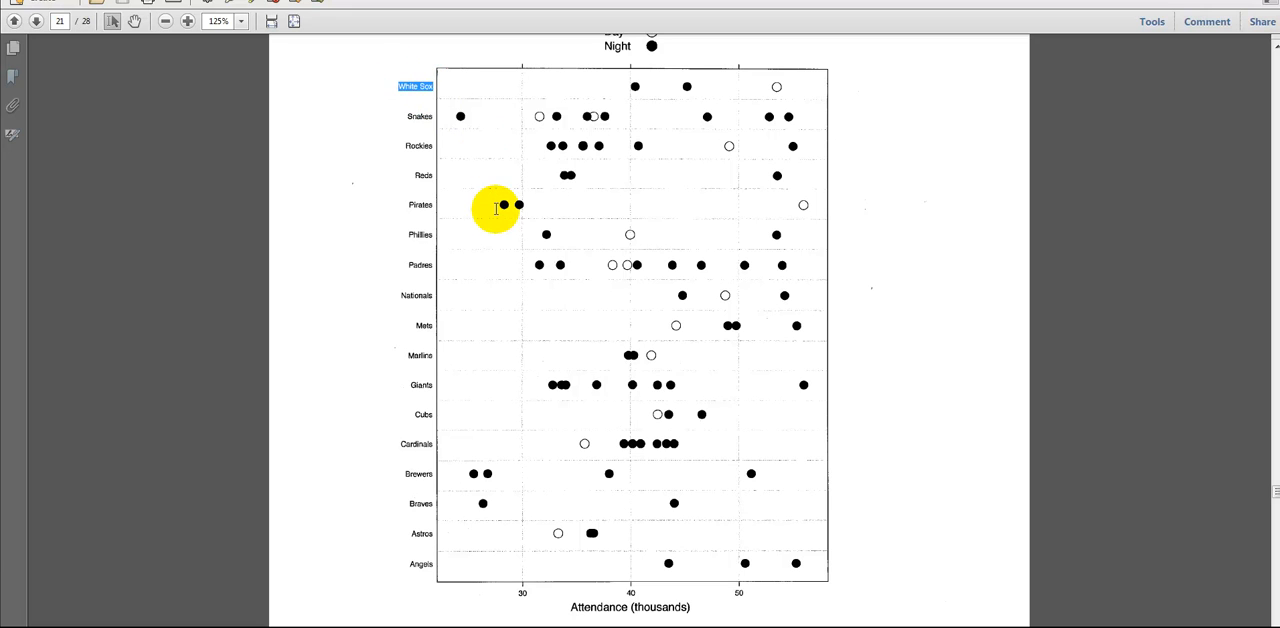
{"action": "mouse_move", "coordinate": [470, 348]}
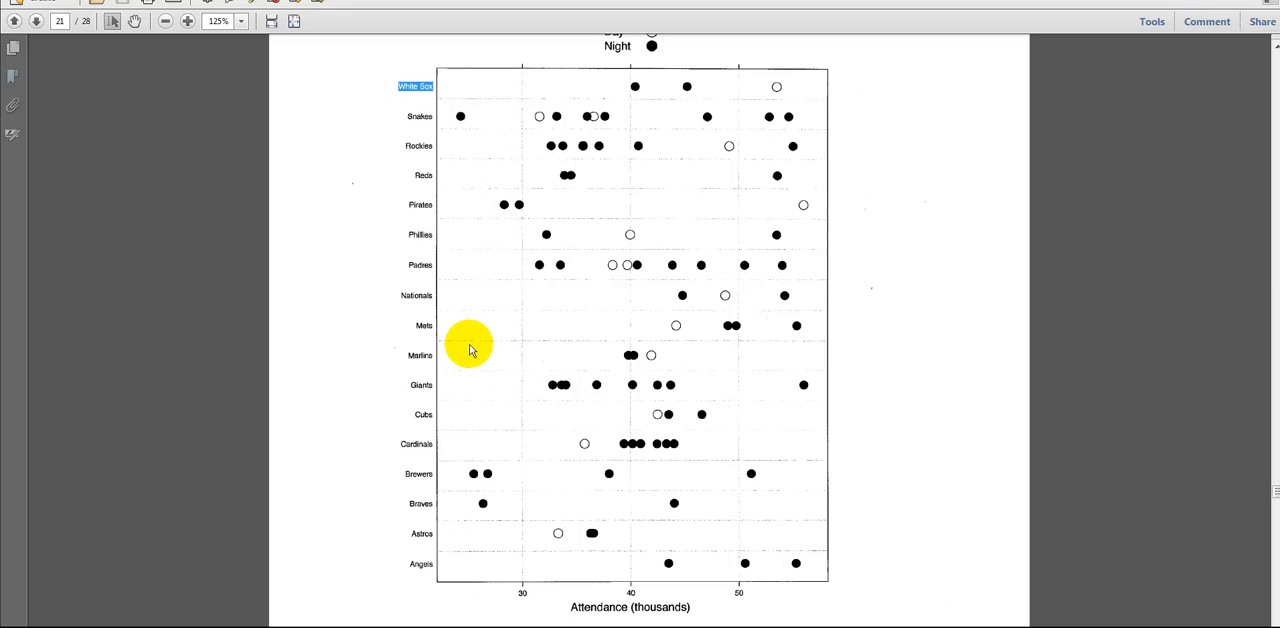
{"action": "mouse_move", "coordinate": [412, 324]}
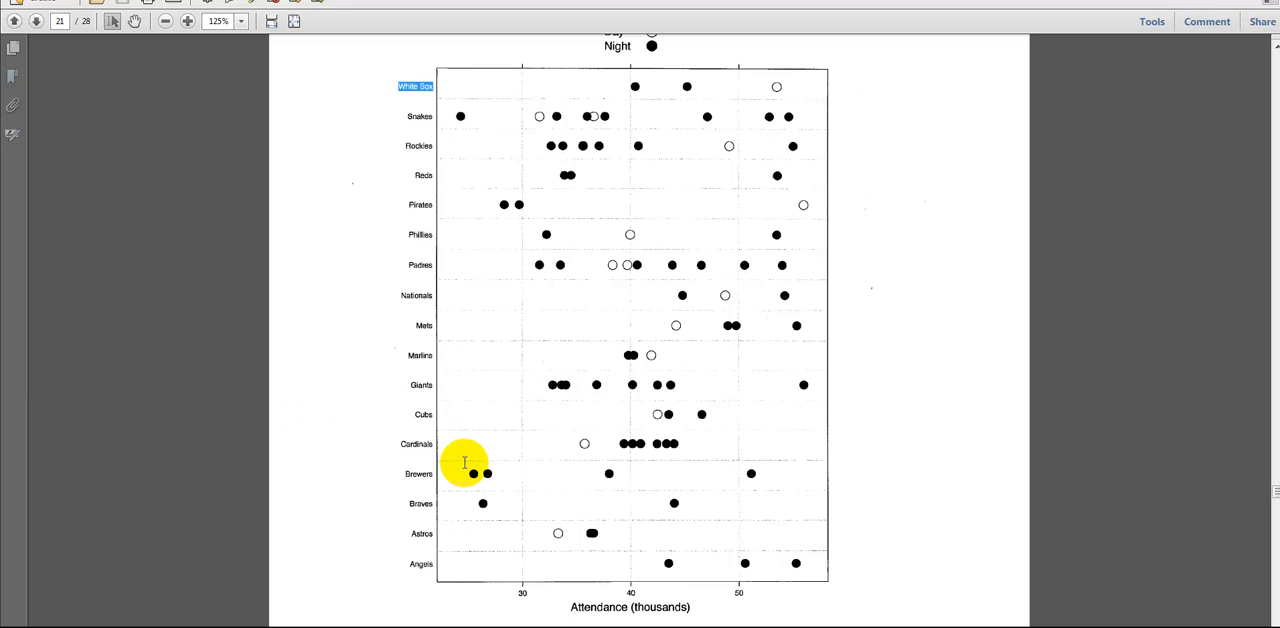
{"action": "mouse_move", "coordinate": [552, 348]}
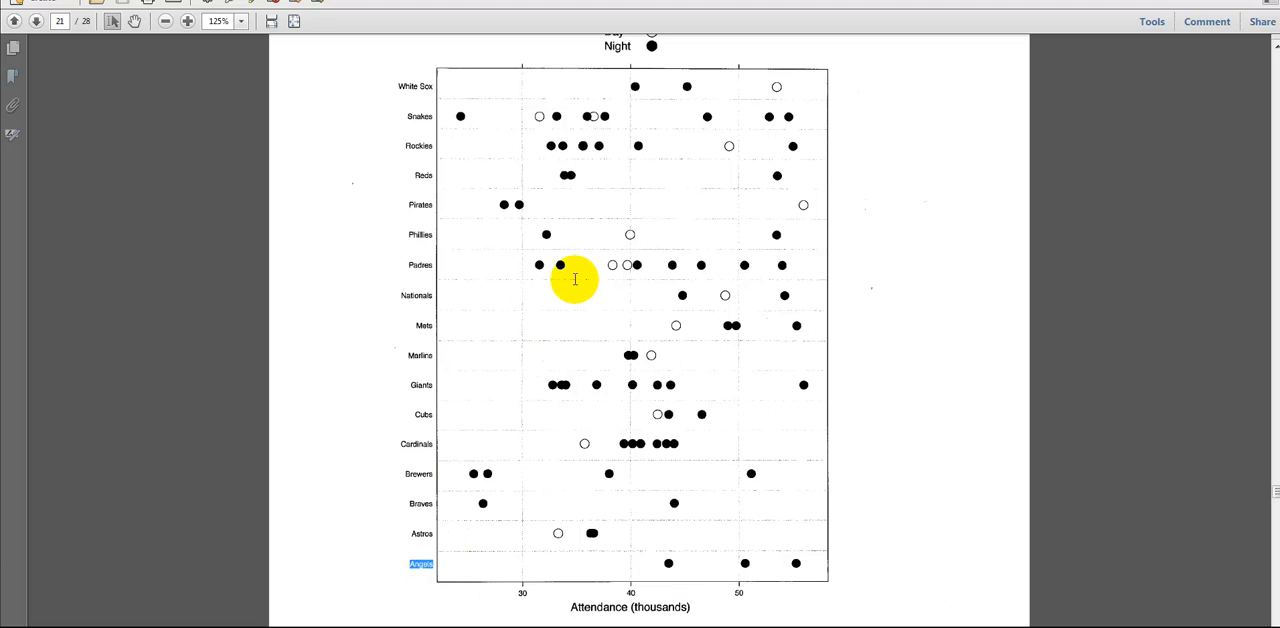
{"action": "mouse_move", "coordinate": [458, 258]}
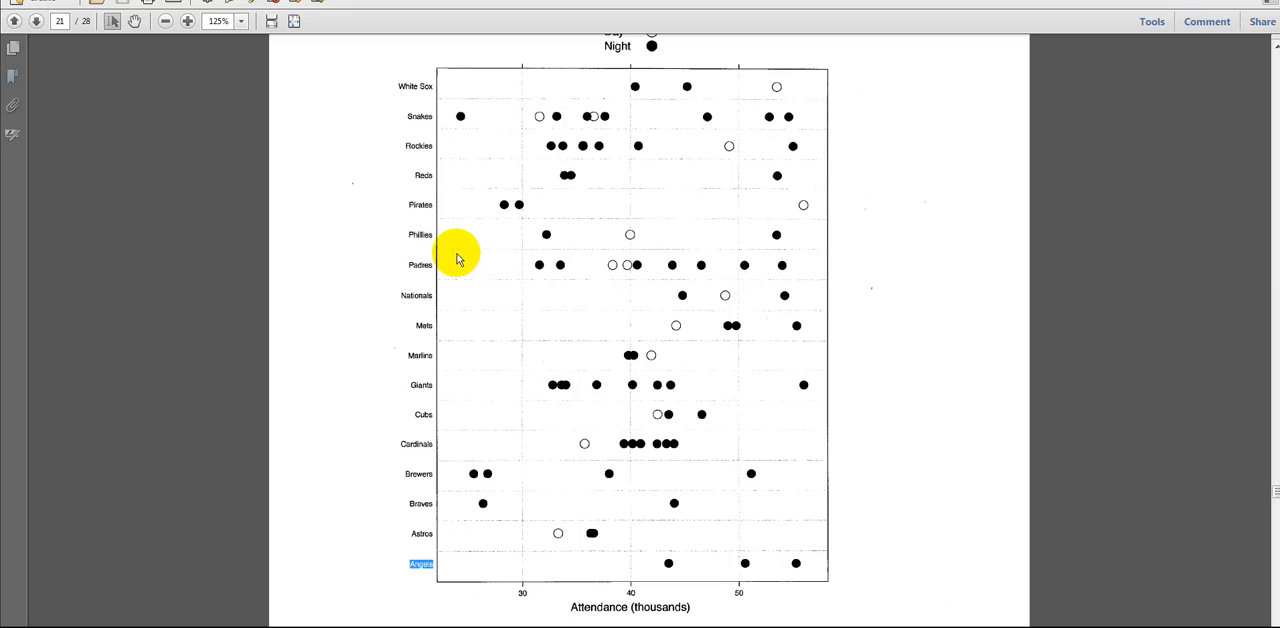
{"action": "mouse_move", "coordinate": [416, 296]}
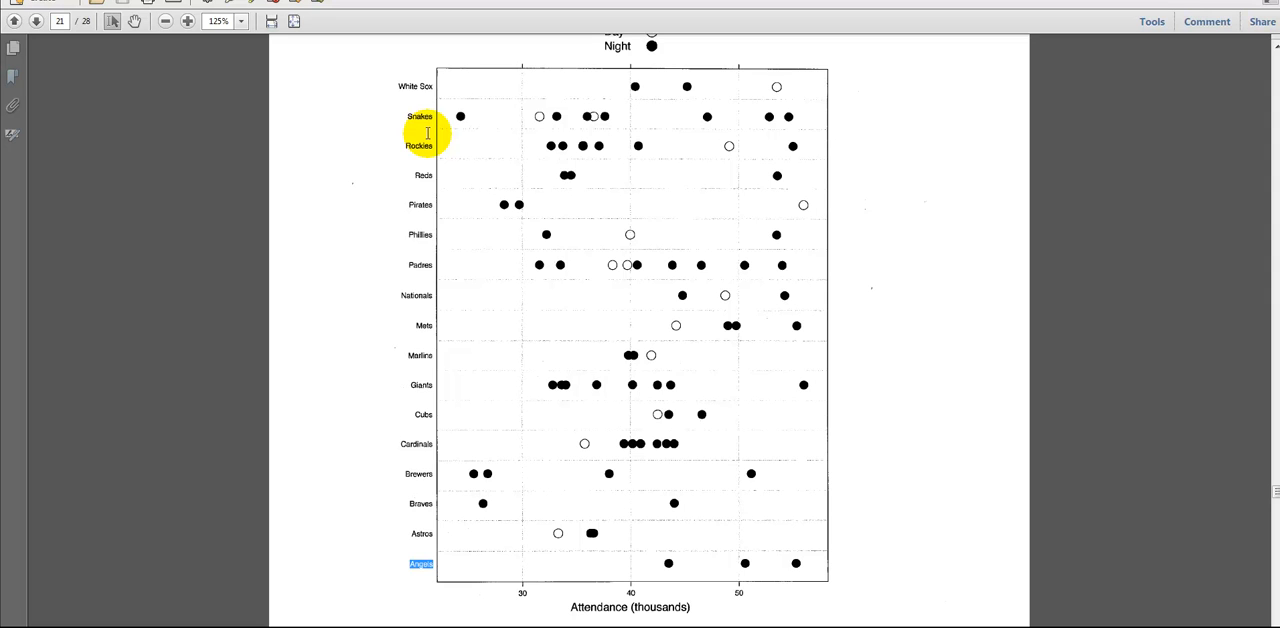
{"action": "mouse_move", "coordinate": [430, 128]}
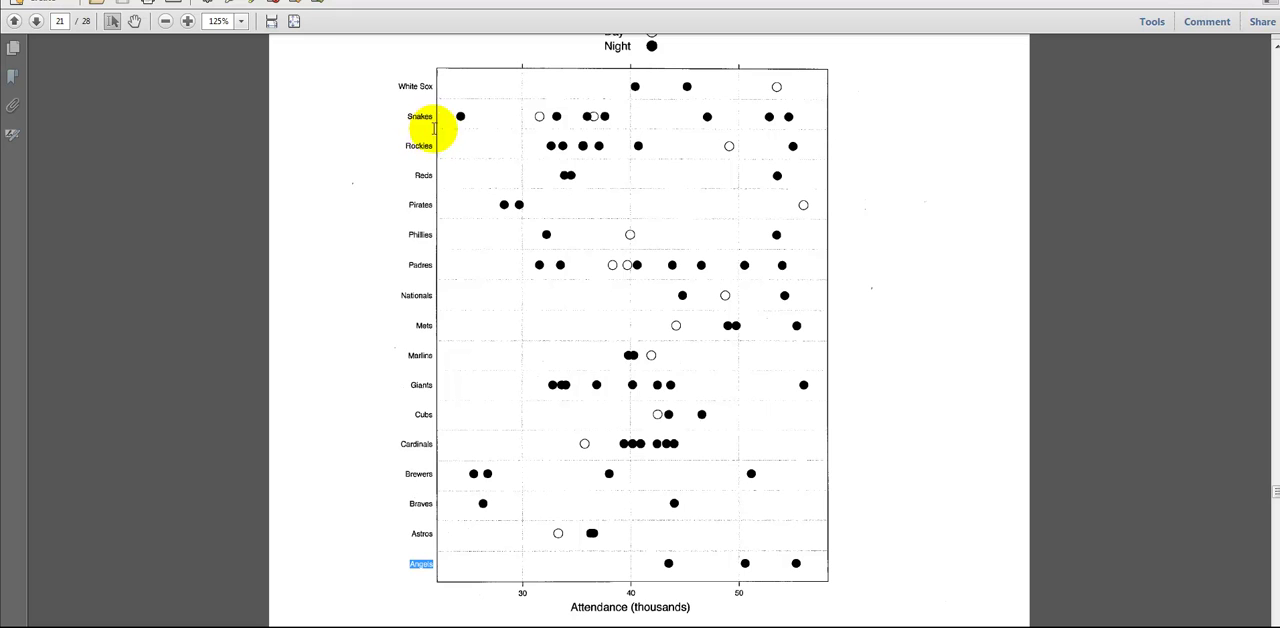